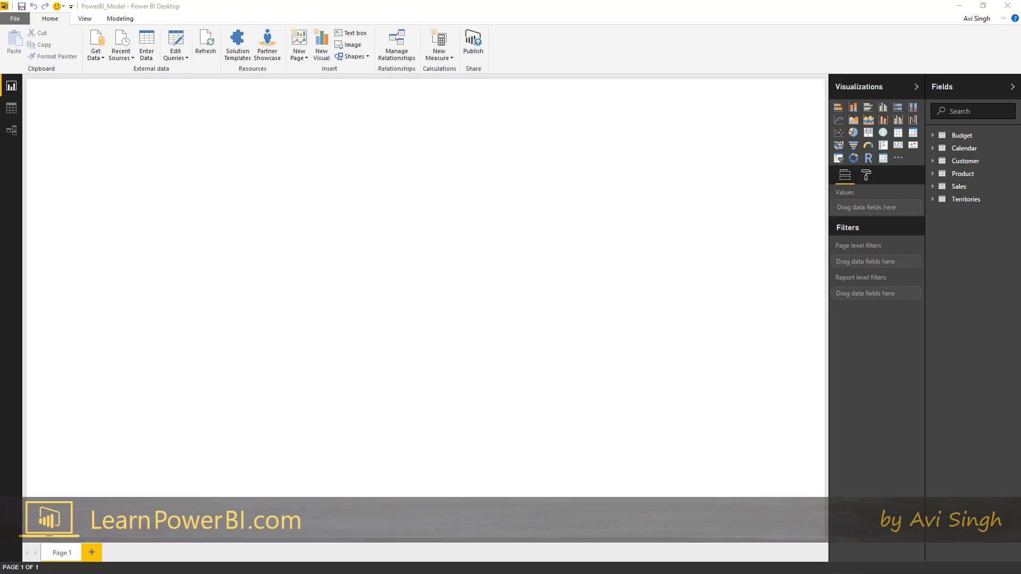
pyautogui.moveTo(704, 288)
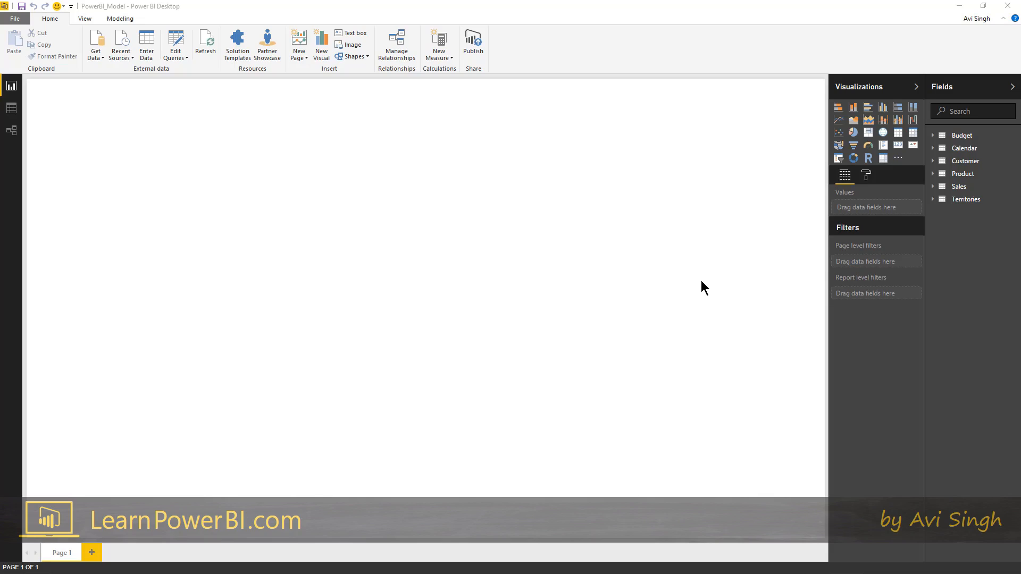
pyautogui.moveTo(701, 290)
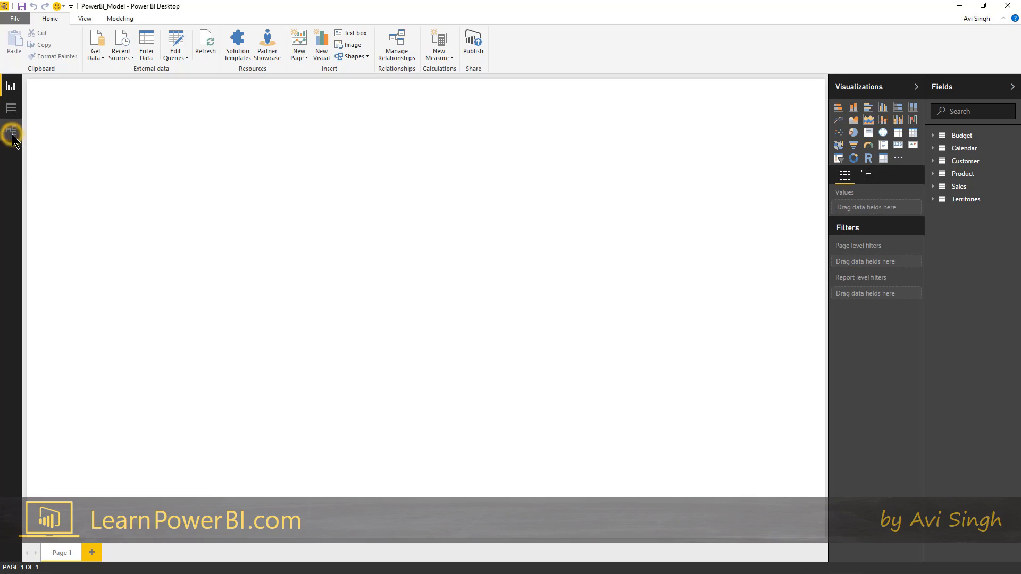
# Step: Show the relationships diagram with the Calendar, Customer, Territories, Product, Sales and Budget tables
pyautogui.click(12, 130)
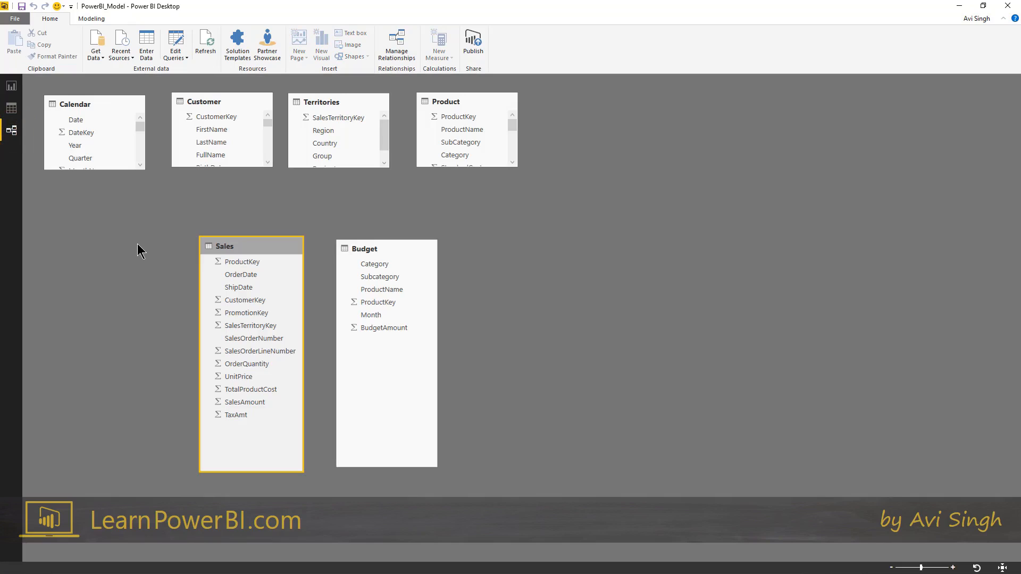
pyautogui.moveTo(437, 208)
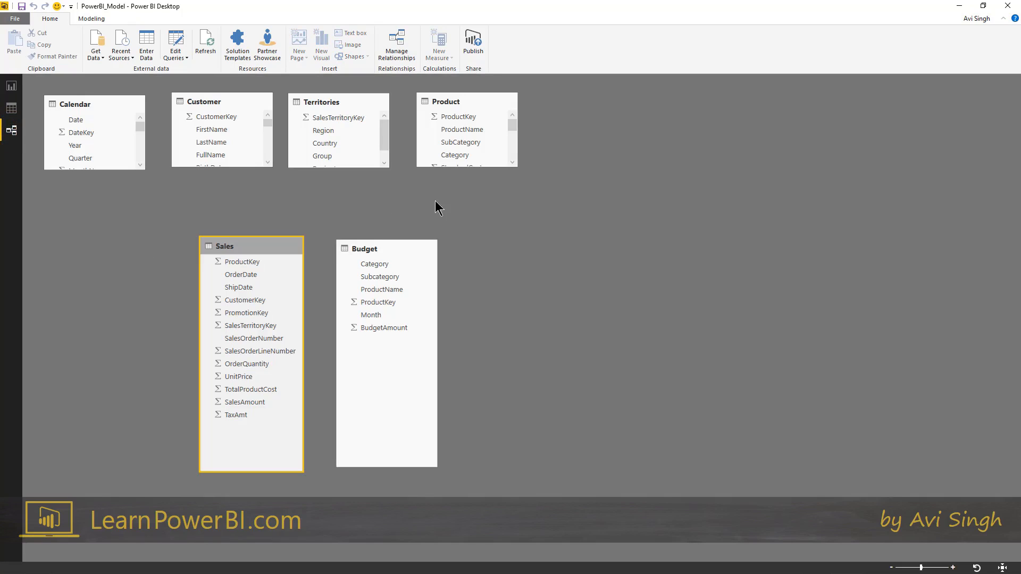
pyautogui.moveTo(490, 223)
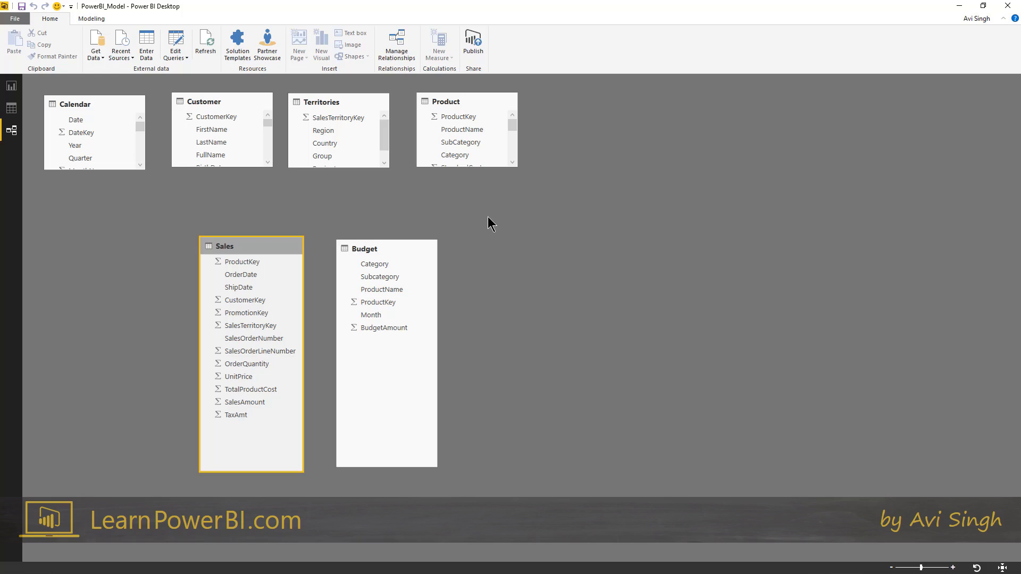
pyautogui.moveTo(14, 18)
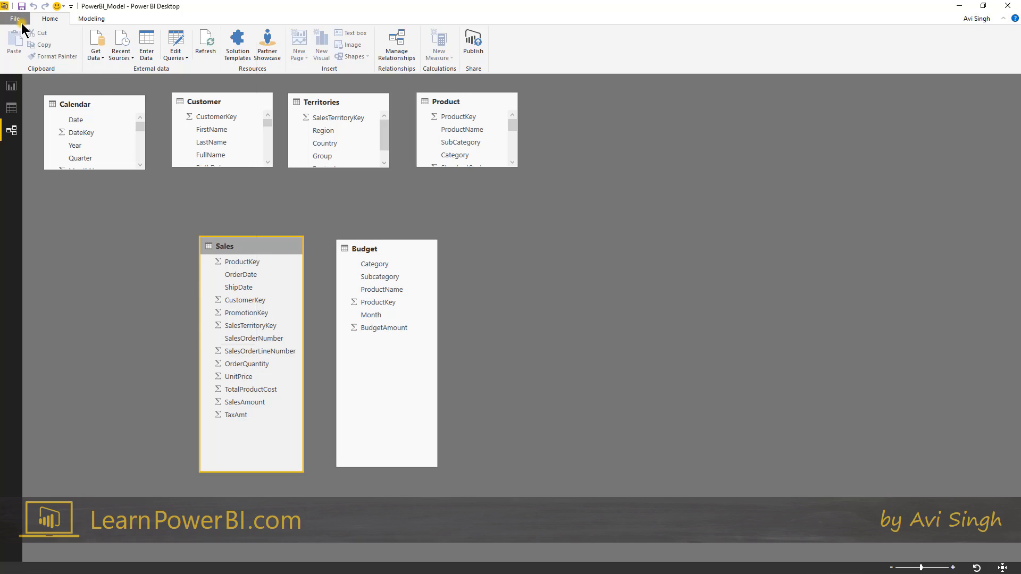
pyautogui.click(15, 18)
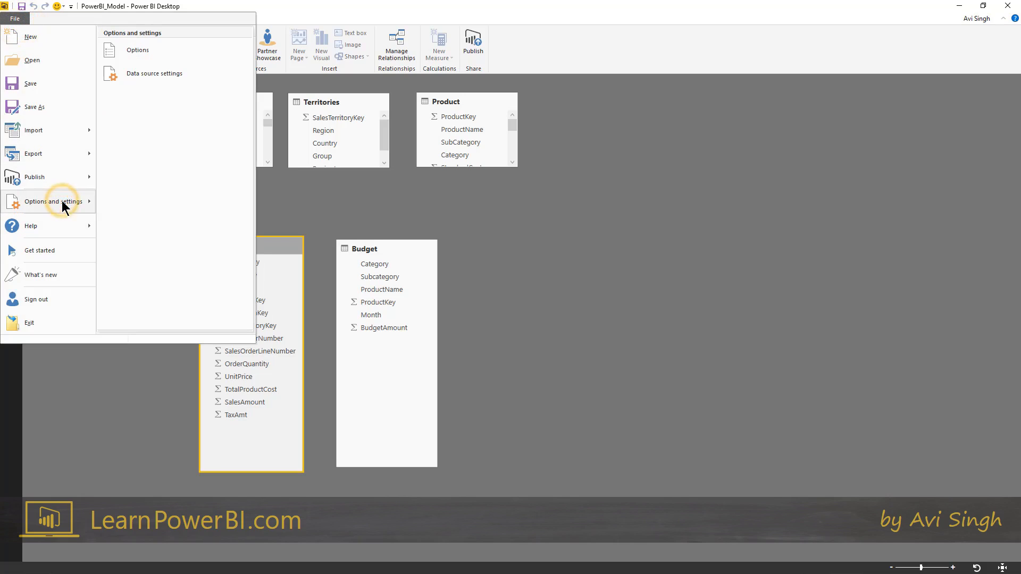
pyautogui.click(137, 50)
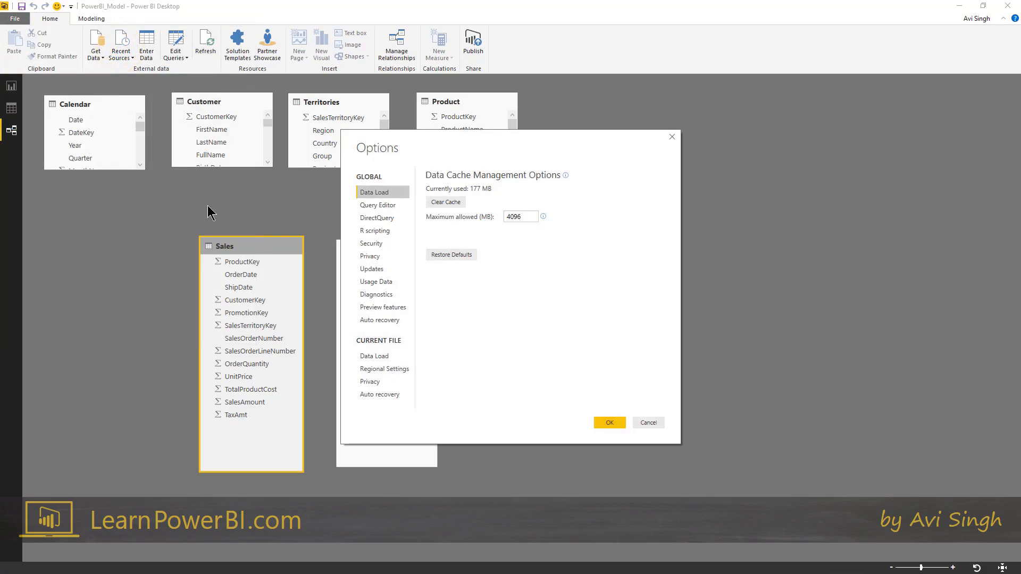
pyautogui.click(373, 356)
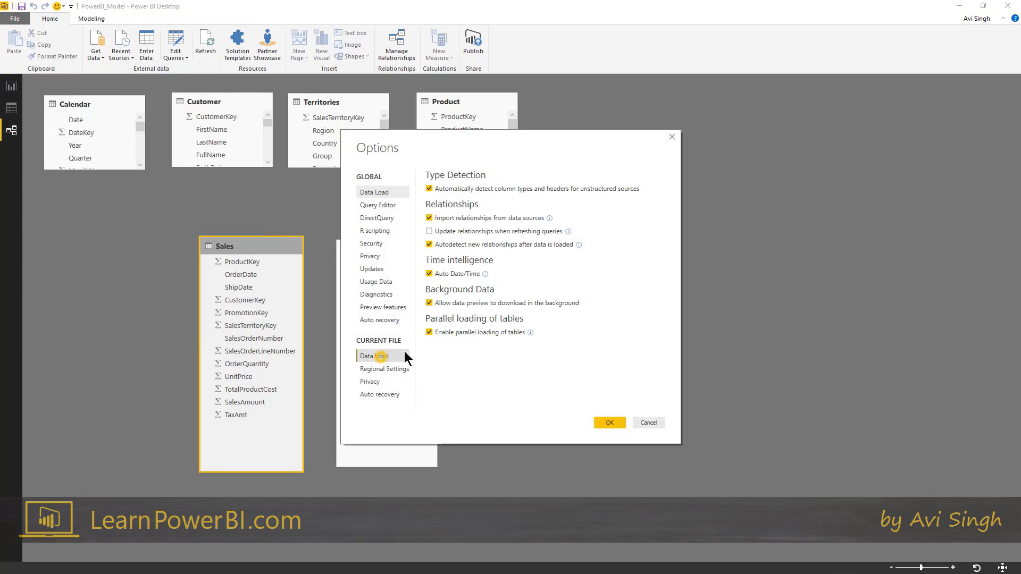
pyautogui.click(428, 244)
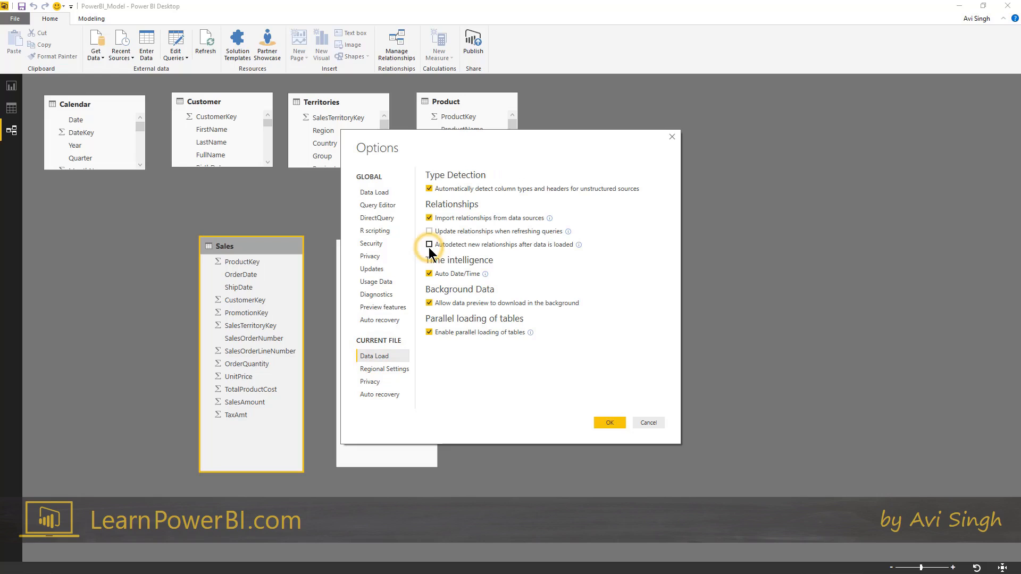
pyautogui.click(429, 244)
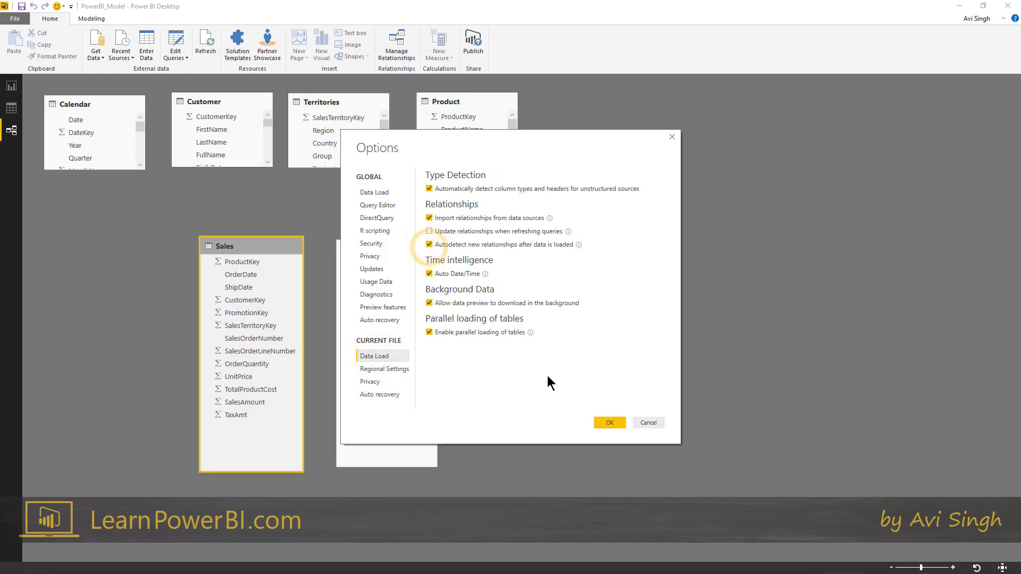
pyautogui.click(608, 421)
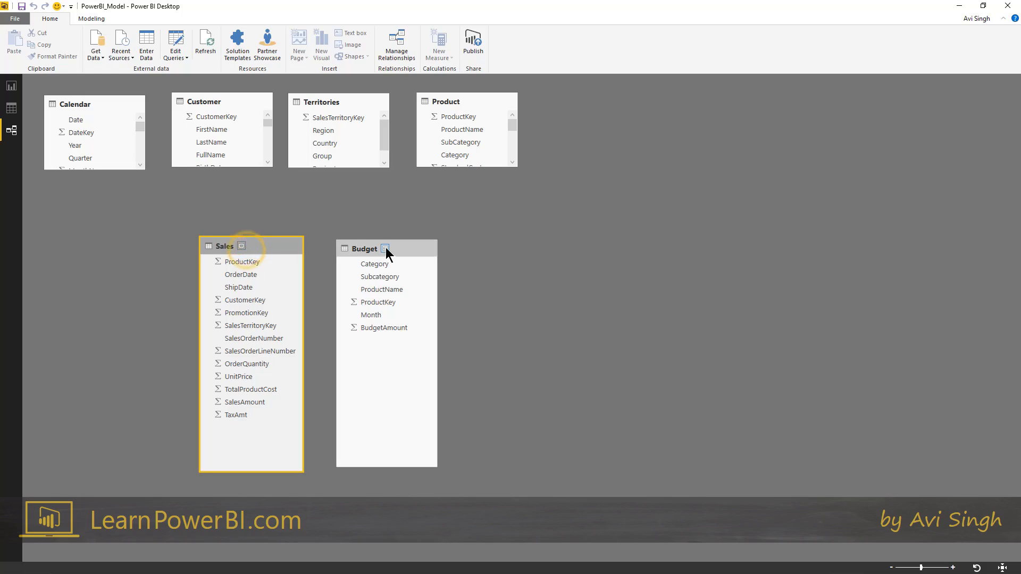
pyautogui.click(386, 249)
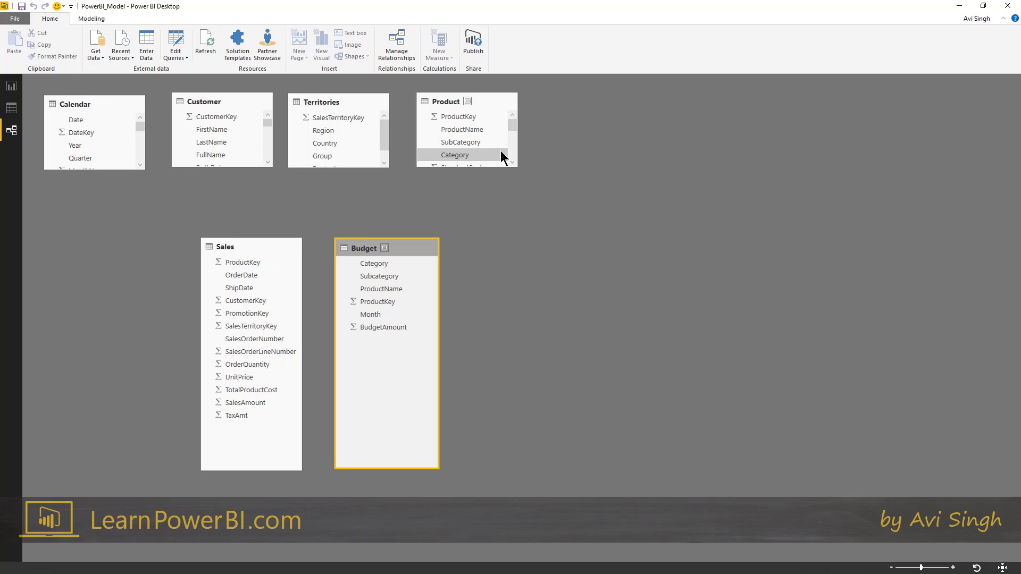
pyautogui.click(251, 246)
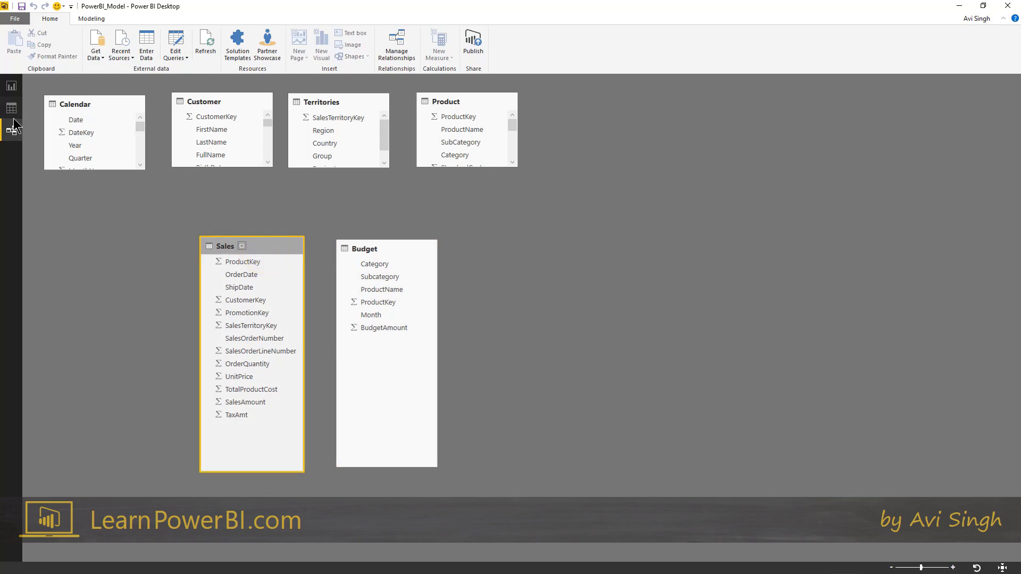
pyautogui.click(11, 108)
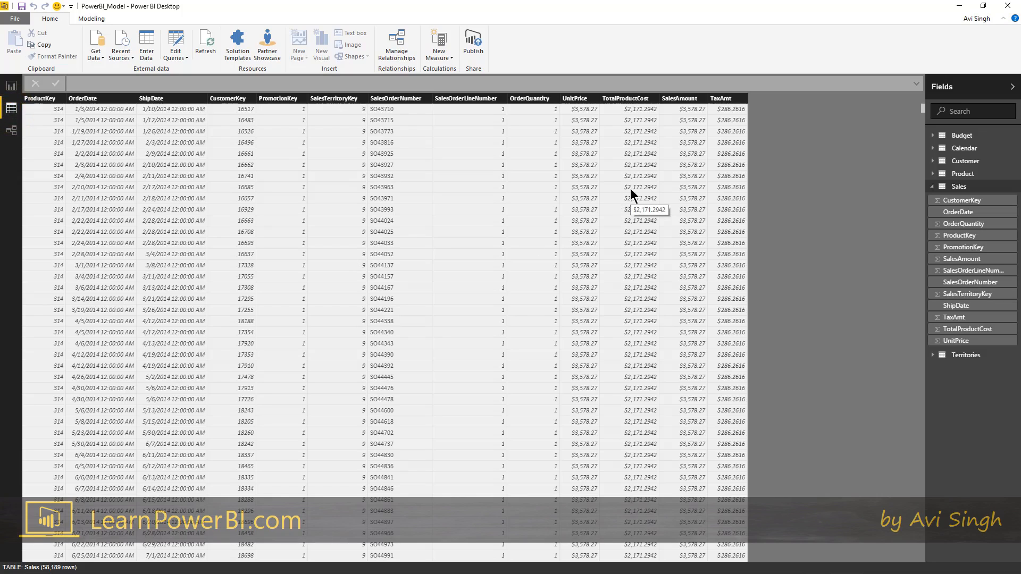
pyautogui.moveTo(467, 108)
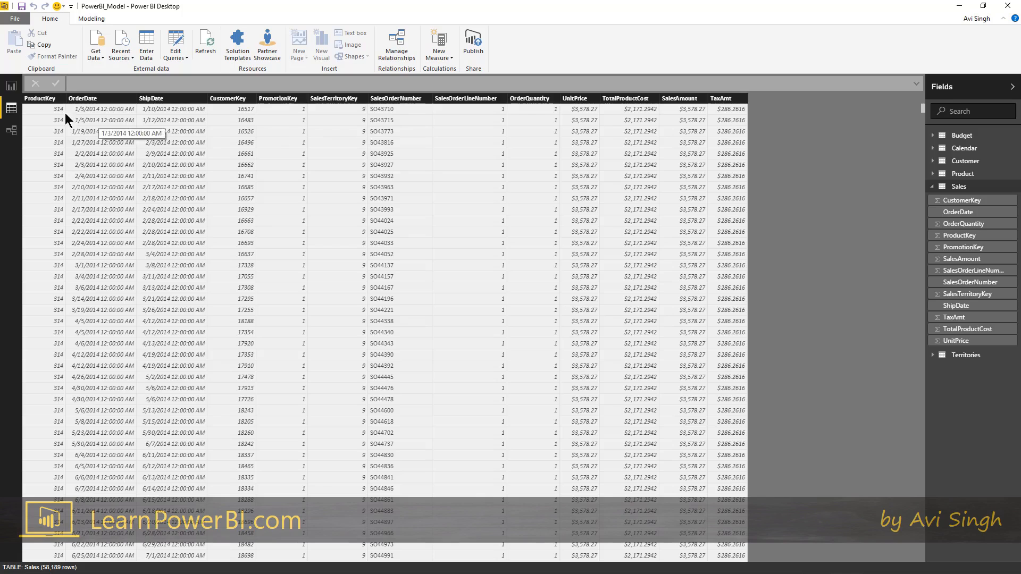
pyautogui.click(12, 129)
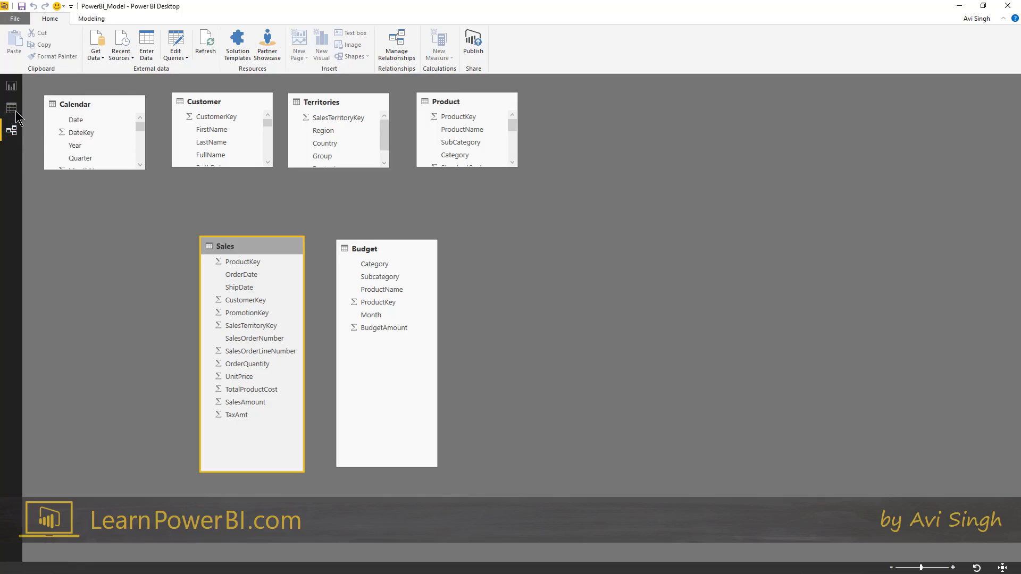
# Step: Return to Data view showing the Sales table's rows
pyautogui.click(11, 109)
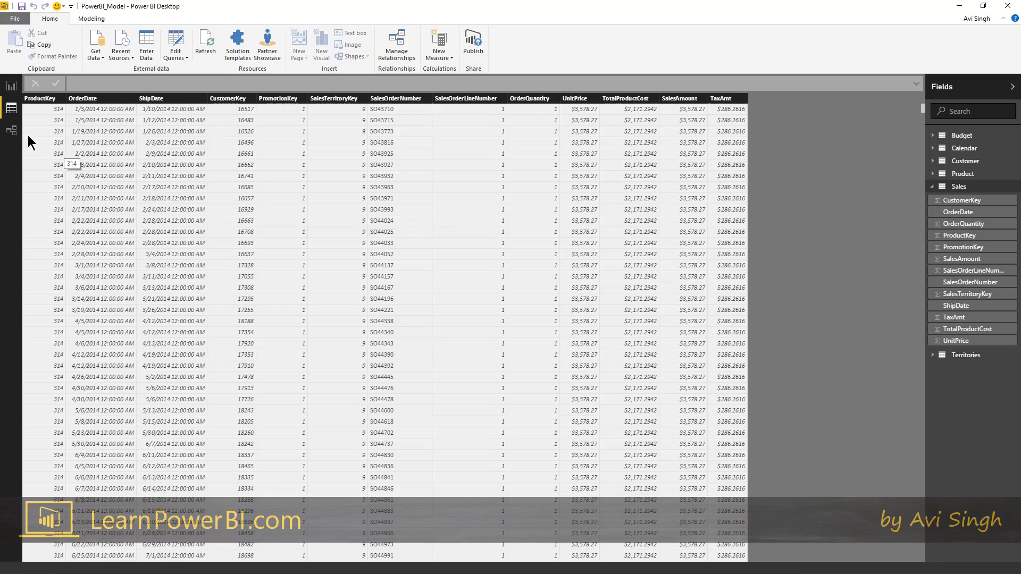
# Step: Browse the Product table's rows, scrolling down to the red Road-650 bikes
pyautogui.click(11, 130)
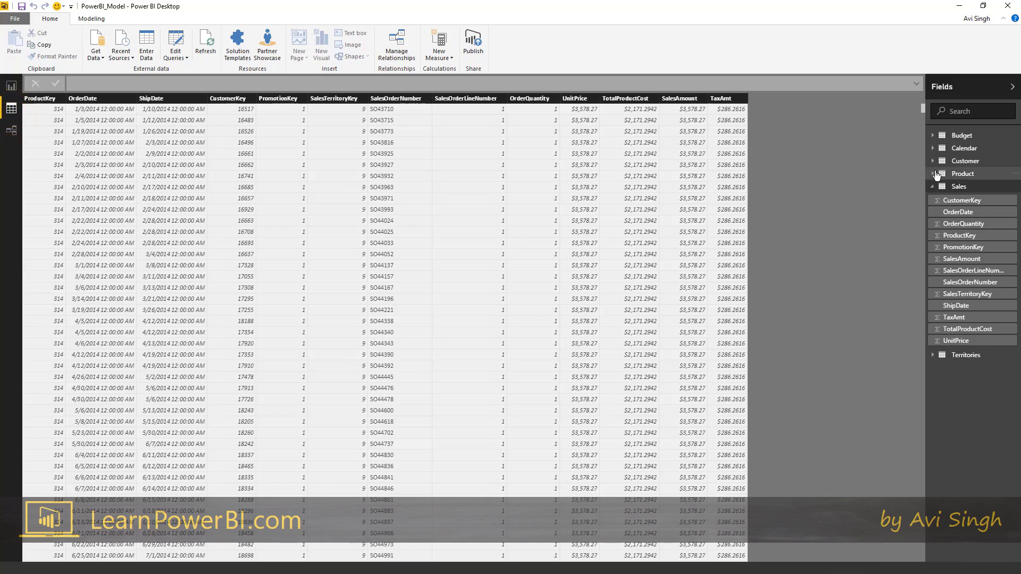
pyautogui.click(962, 173)
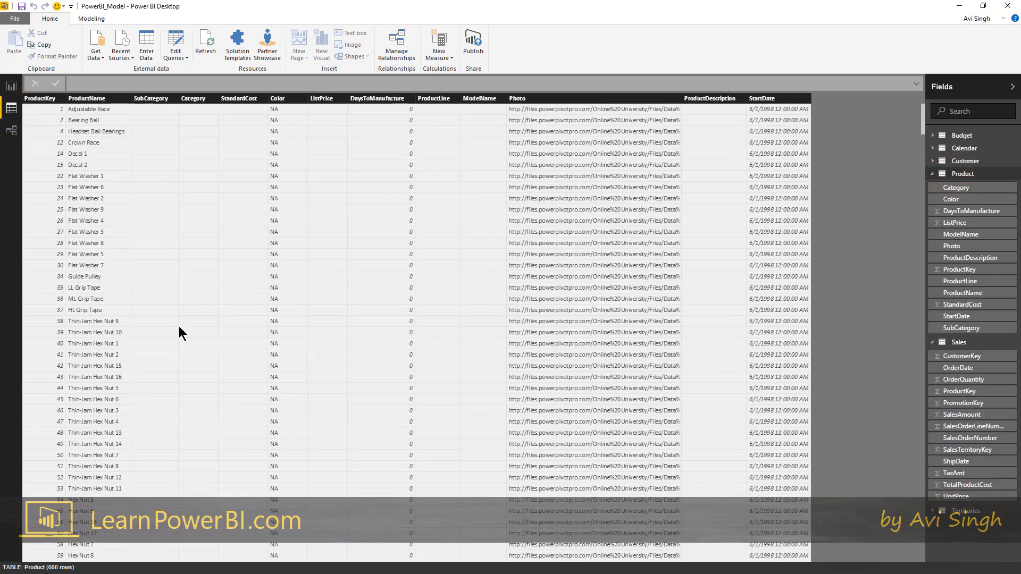
pyautogui.moveTo(922, 124); pyautogui.dragTo(922, 202)
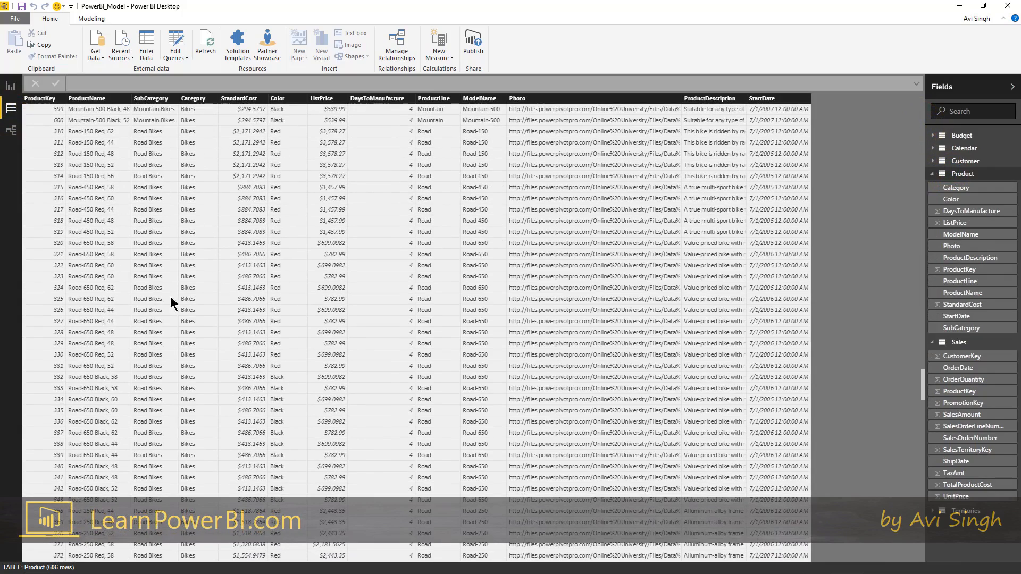
pyautogui.moveTo(84, 260)
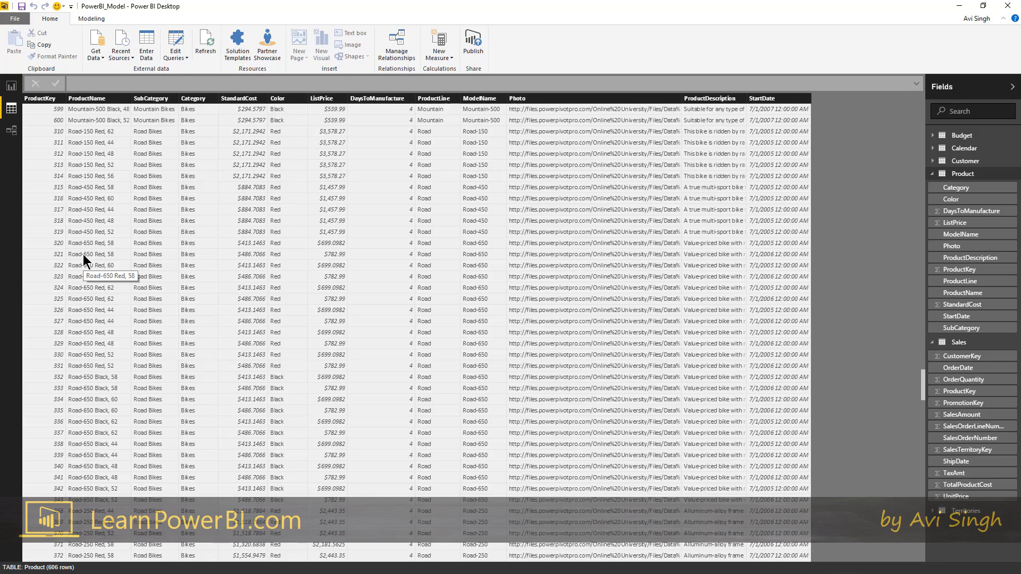
pyautogui.moveTo(96, 255)
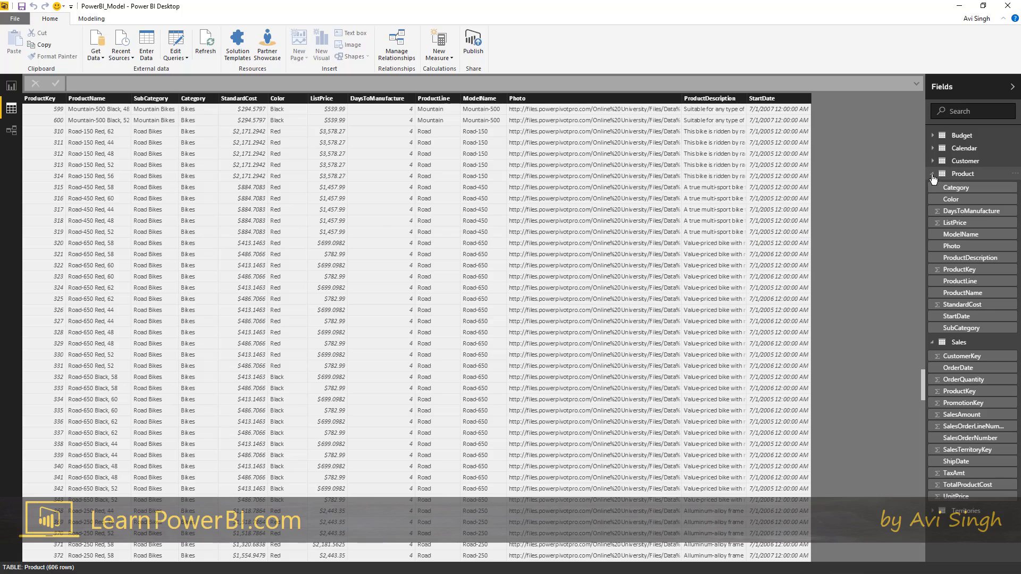
# Step: Glance at the Sales and Customer table rows, then return to the relationships diagram
pyautogui.click(934, 173)
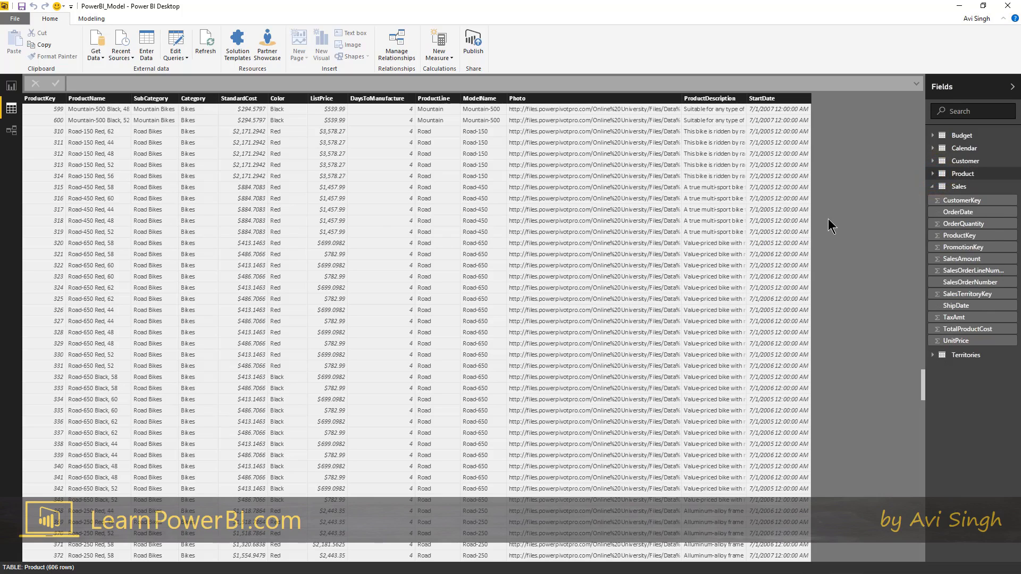
pyautogui.click(959, 186)
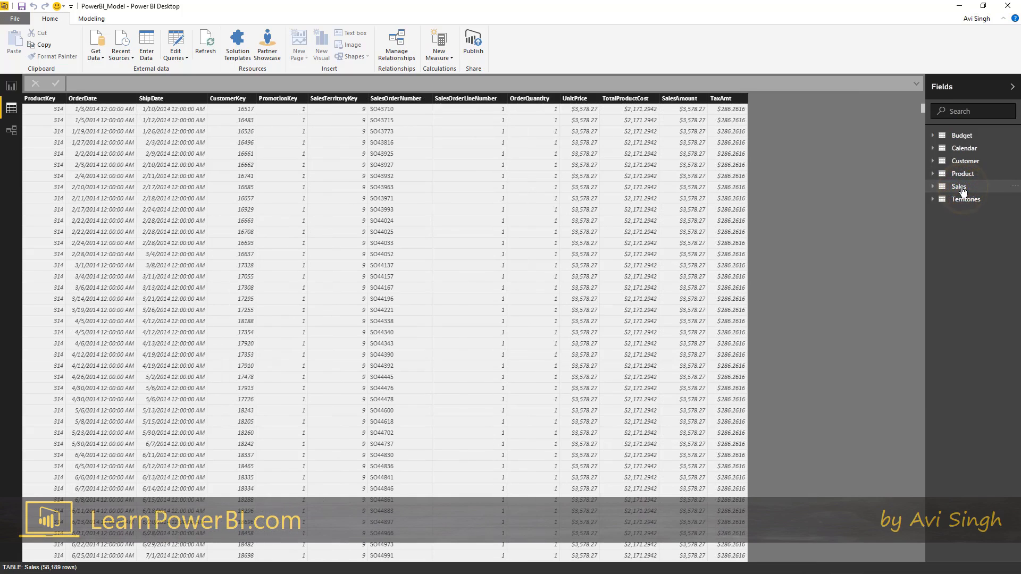
pyautogui.moveTo(970, 180)
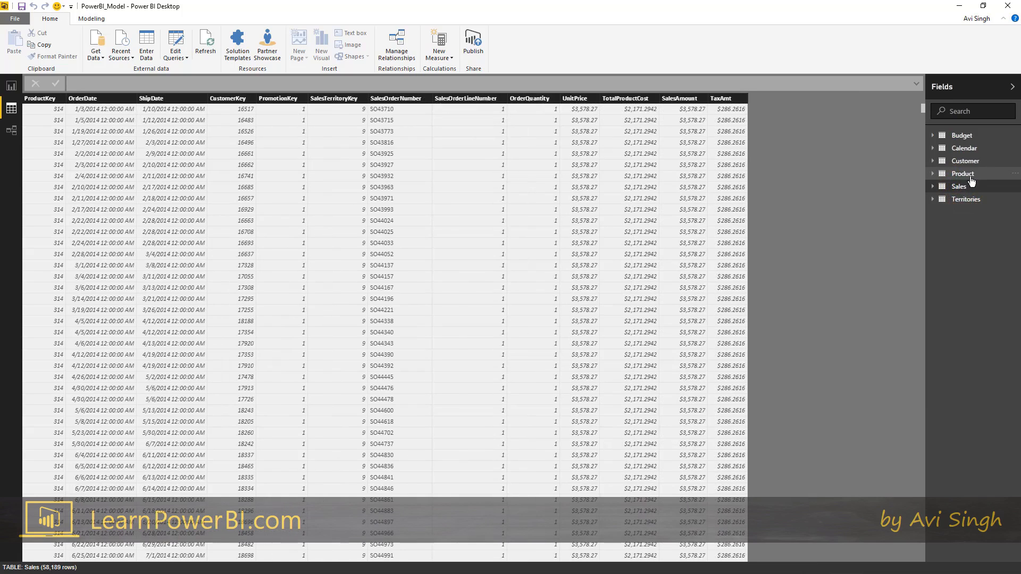
pyautogui.moveTo(962, 174)
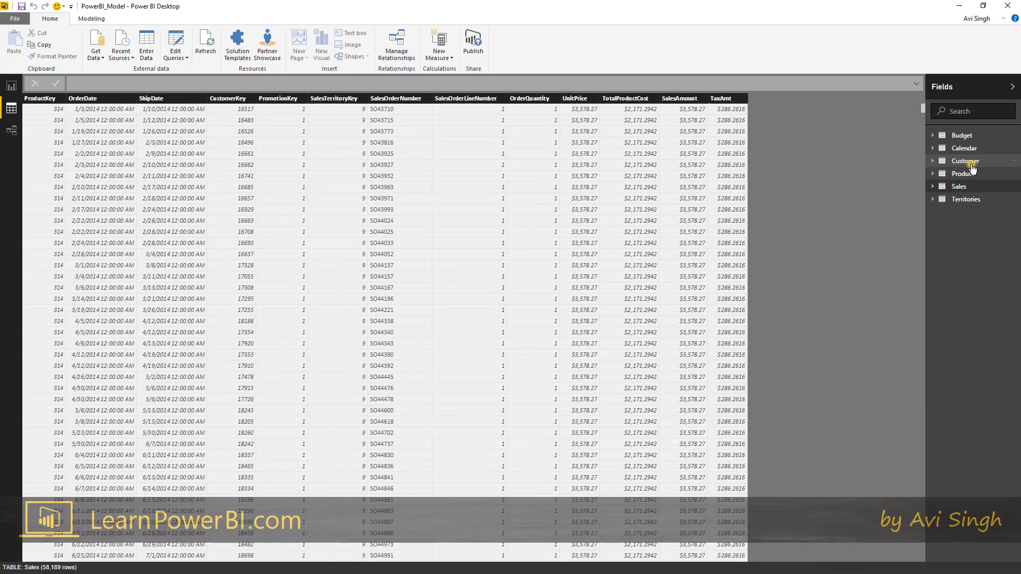
pyautogui.click(964, 160)
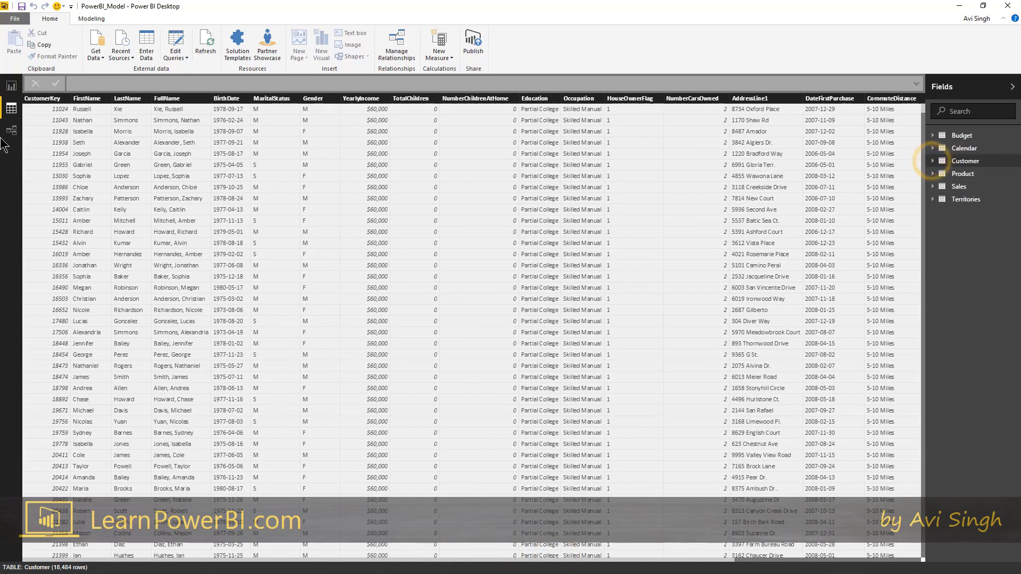
pyautogui.click(12, 130)
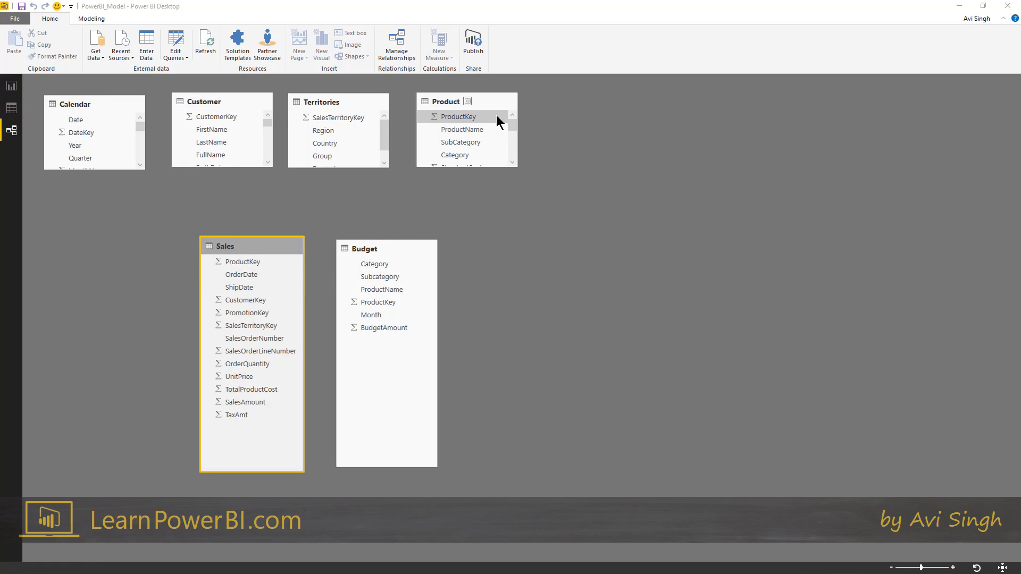
pyautogui.moveTo(145, 221)
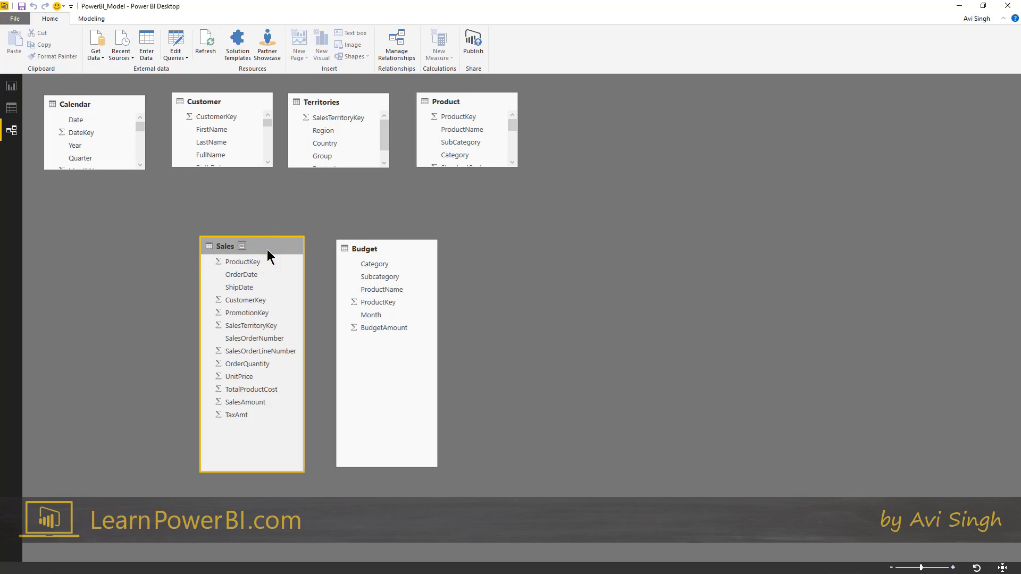
pyautogui.click(202, 101)
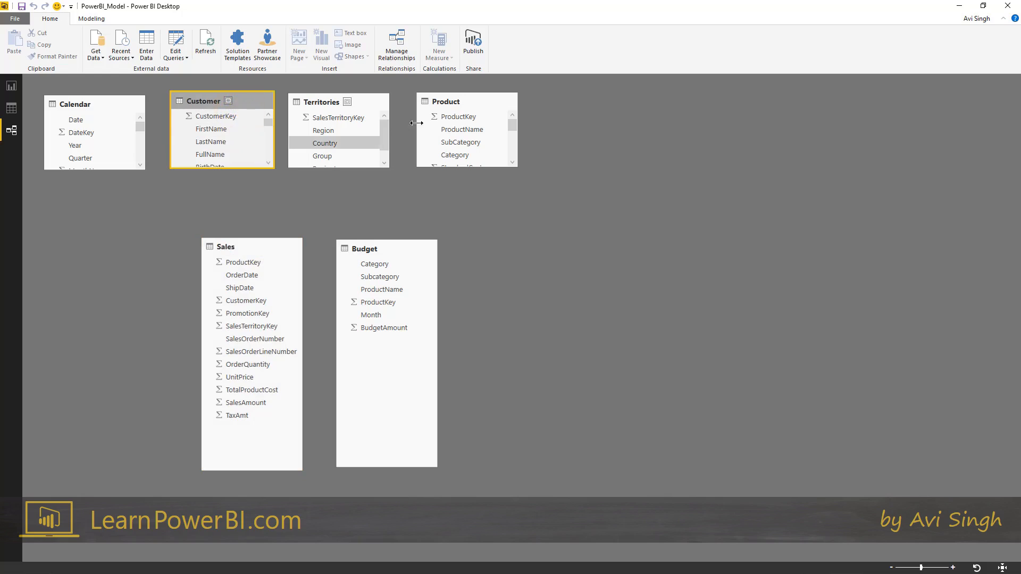
pyautogui.click(338, 101)
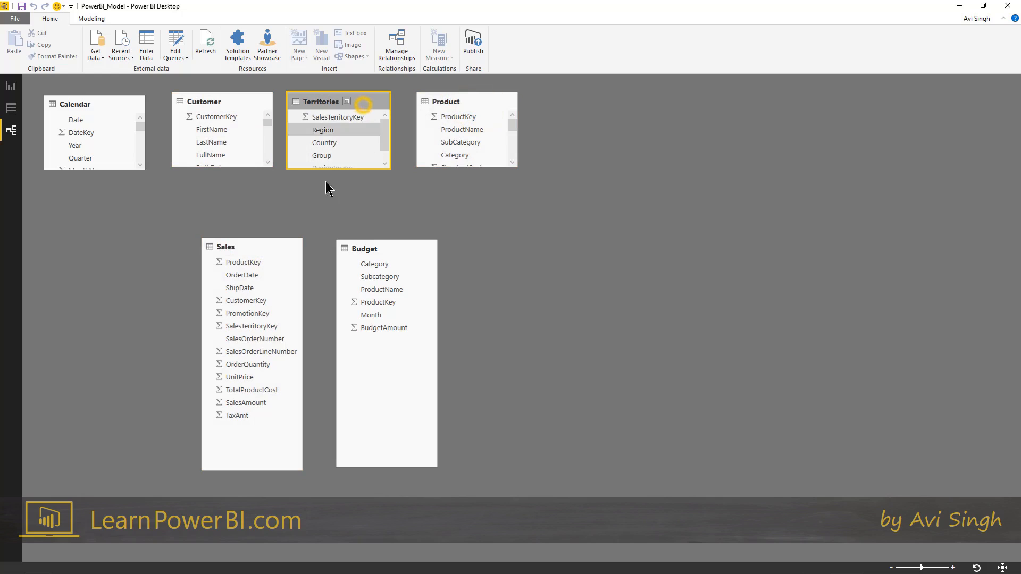
pyautogui.click(94, 104)
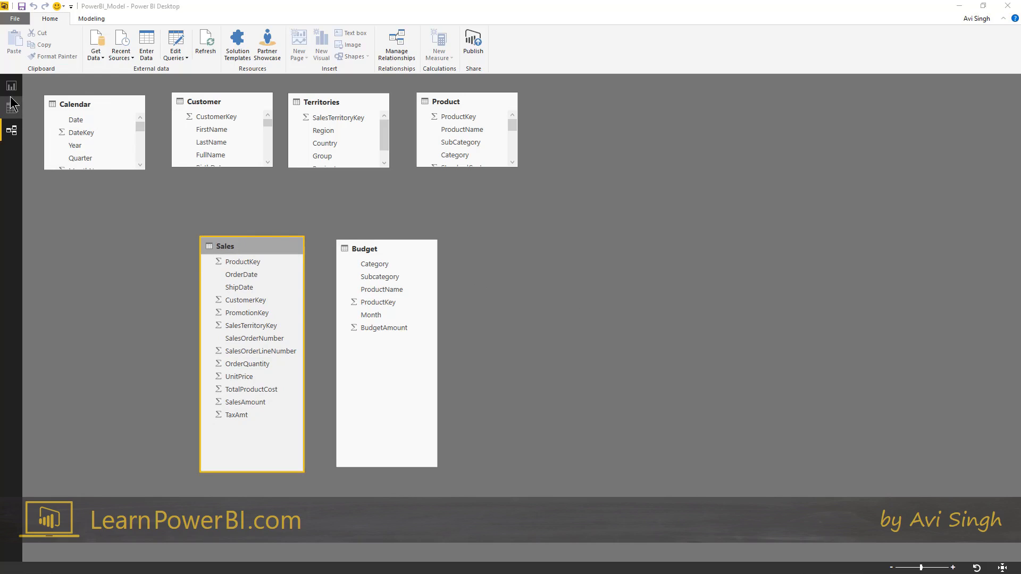
# Step: Switch to Report view and place an empty table visual on the page
pyautogui.click(12, 86)
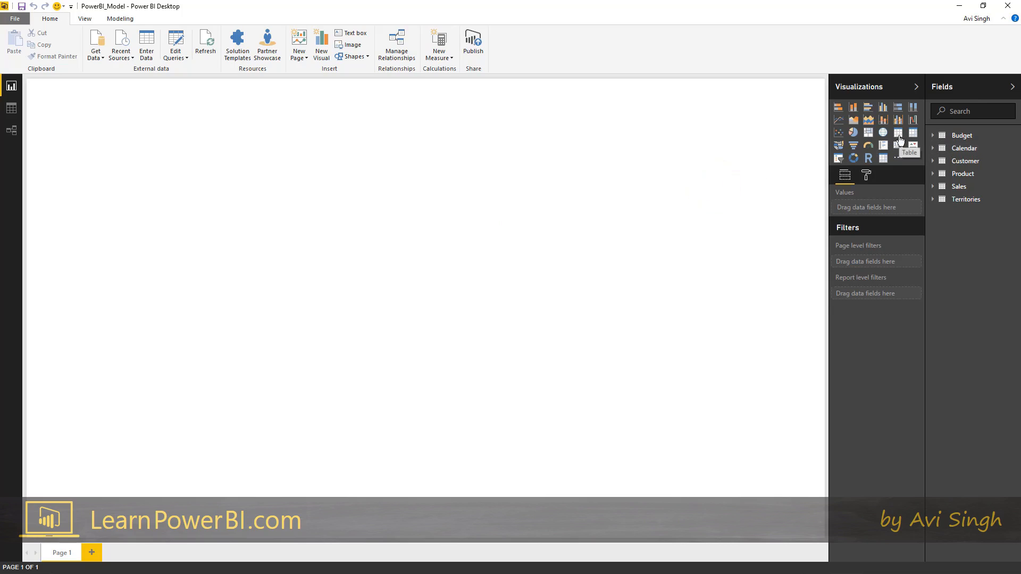
pyautogui.moveTo(866, 135)
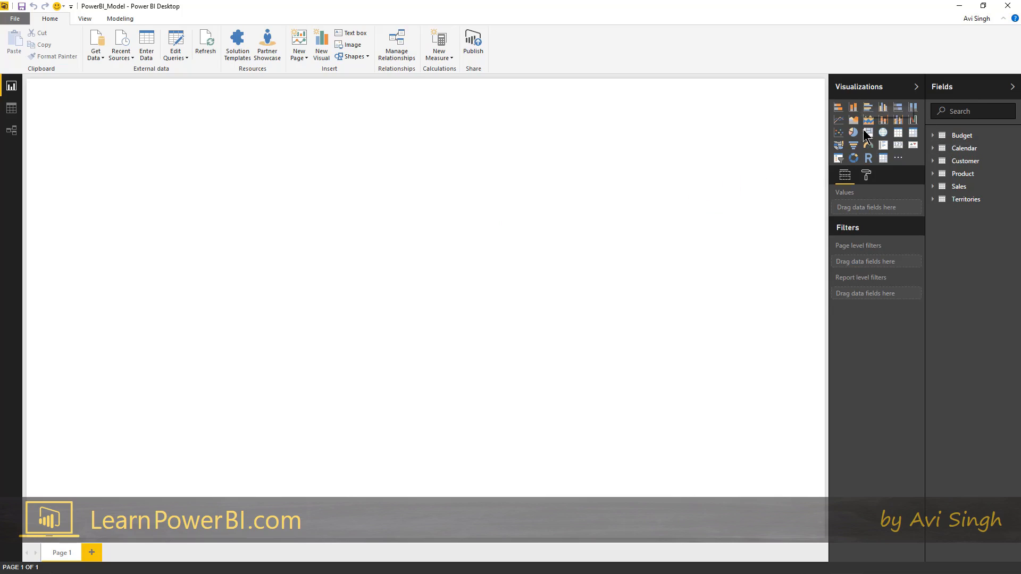
pyautogui.click(898, 132)
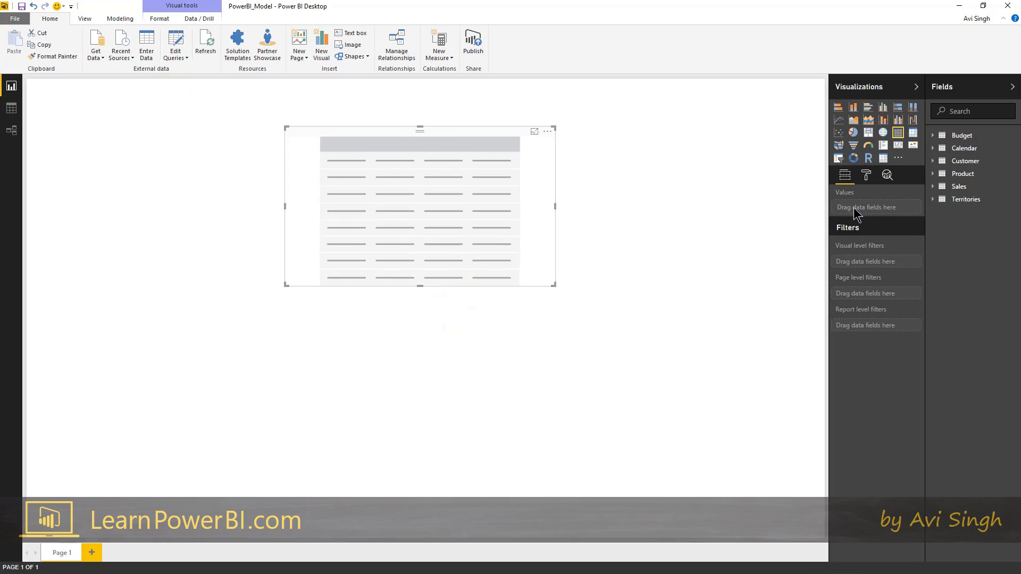
pyautogui.moveTo(934, 187)
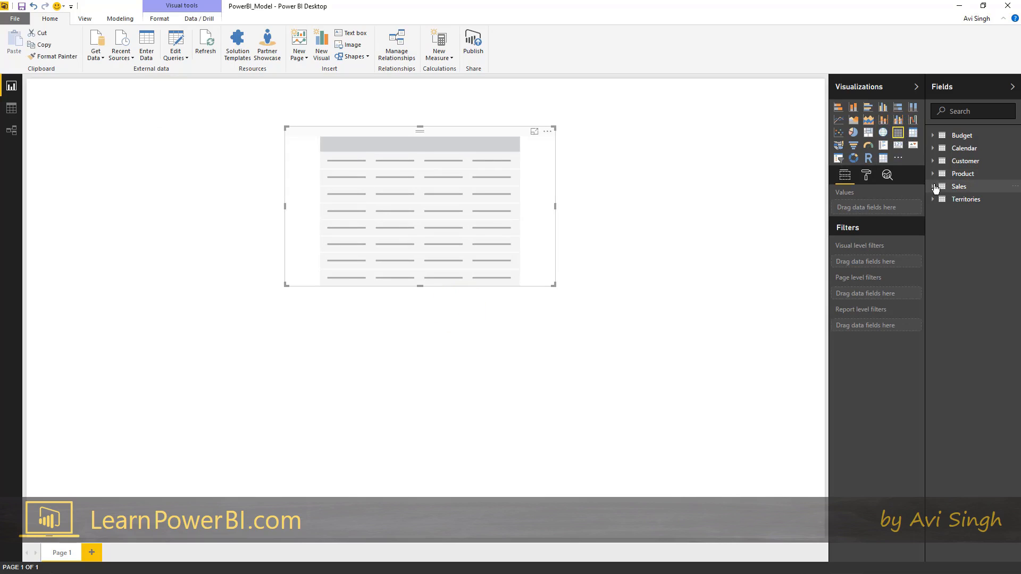
# Step: Expand the Sales fields and open SalesAmount's summarization options in the table visual
pyautogui.click(933, 186)
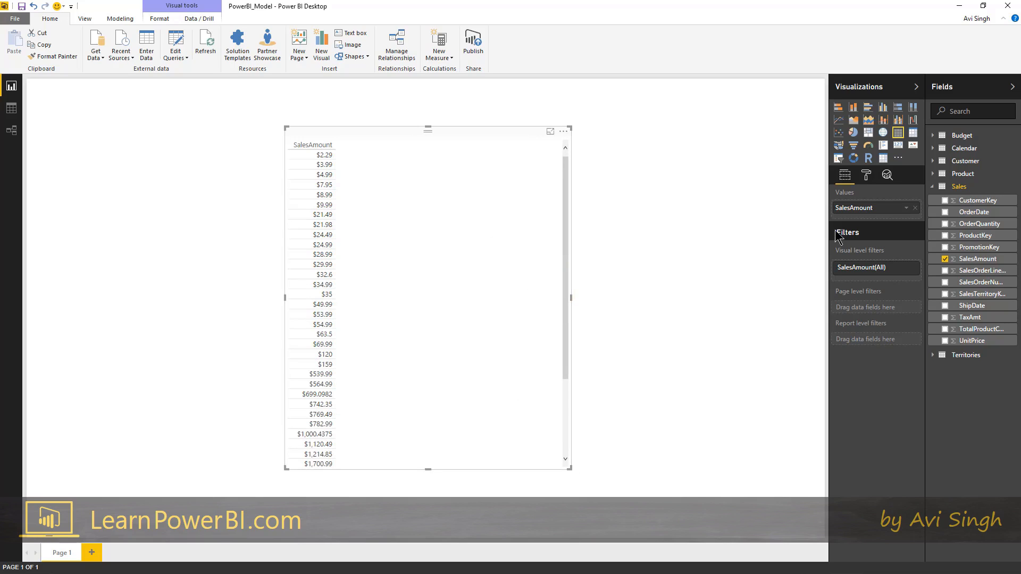
pyautogui.click(907, 208)
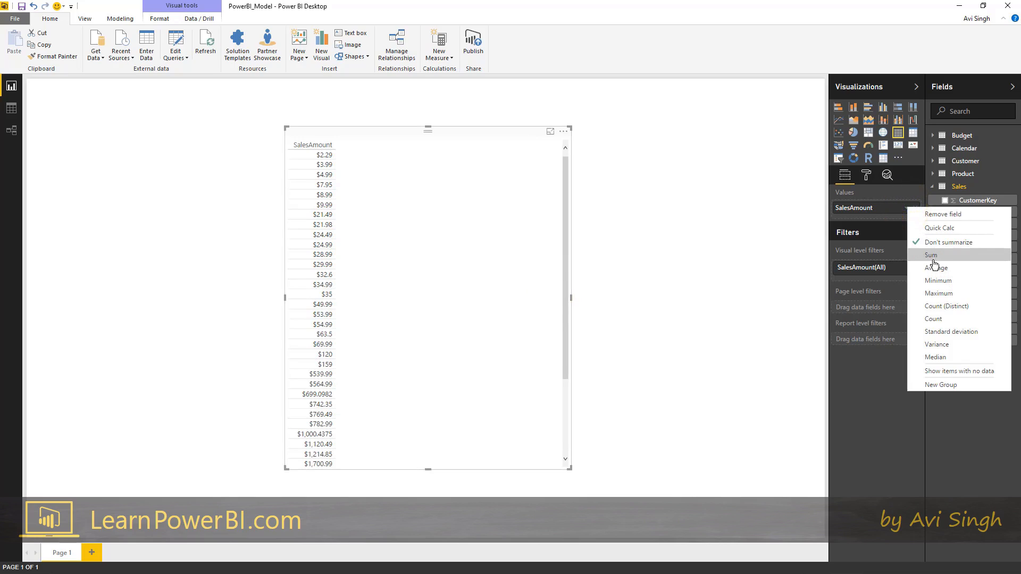
pyautogui.moveTo(884, 215)
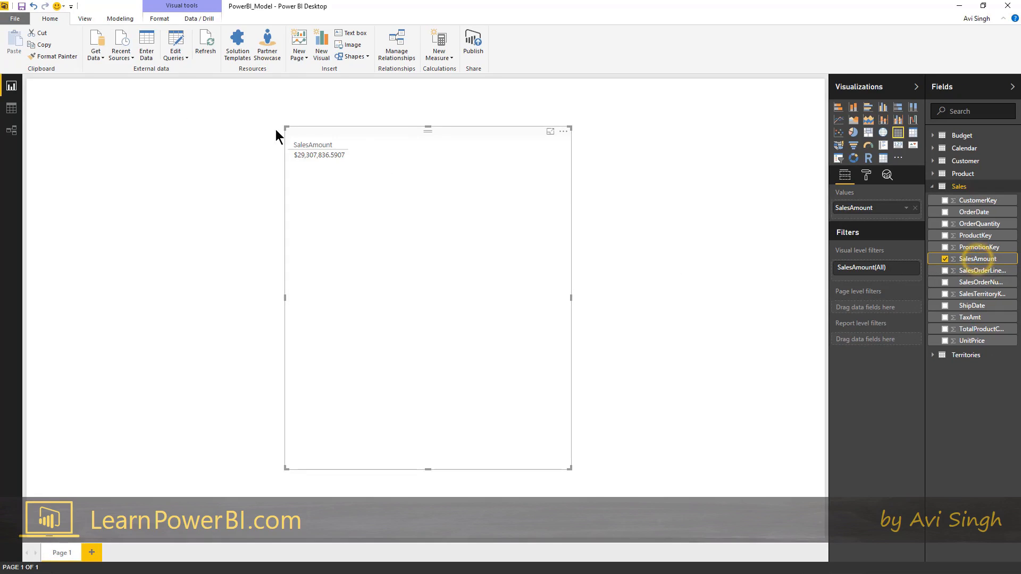
# Step: Set SalesAmount to zero decimal places, showing $29,307,837
pyautogui.click(159, 18)
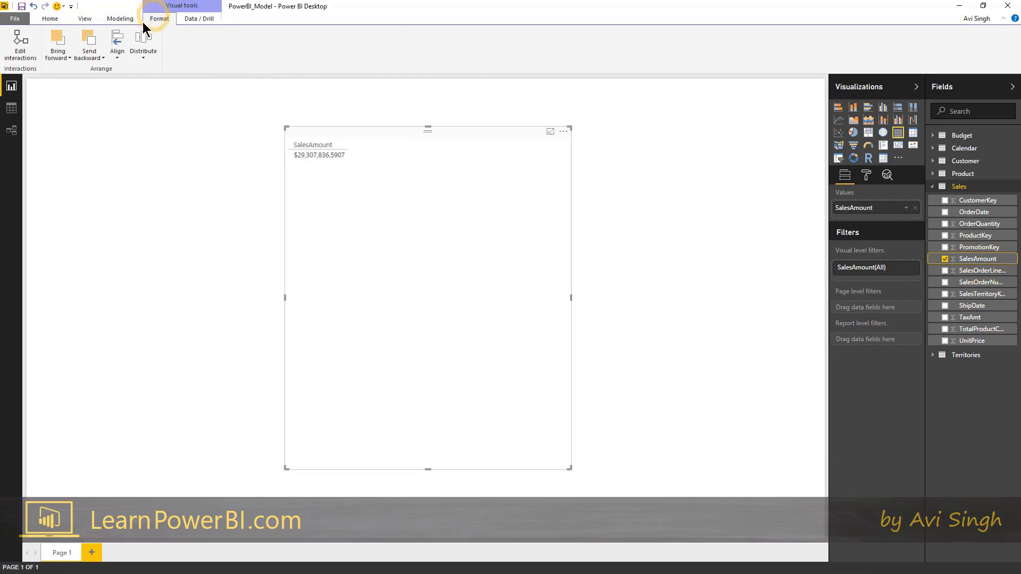
pyautogui.click(120, 18)
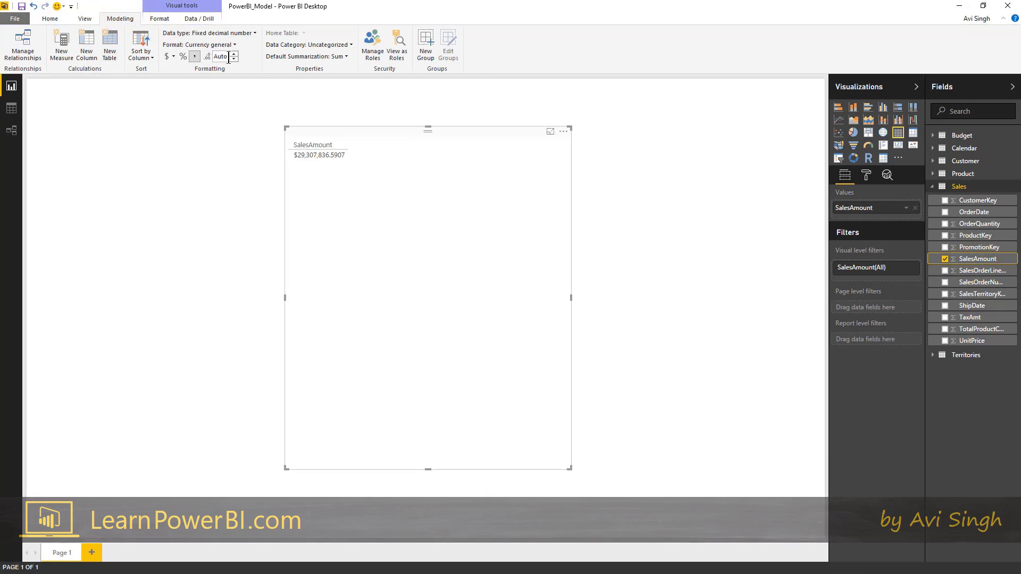
pyautogui.click(221, 56)
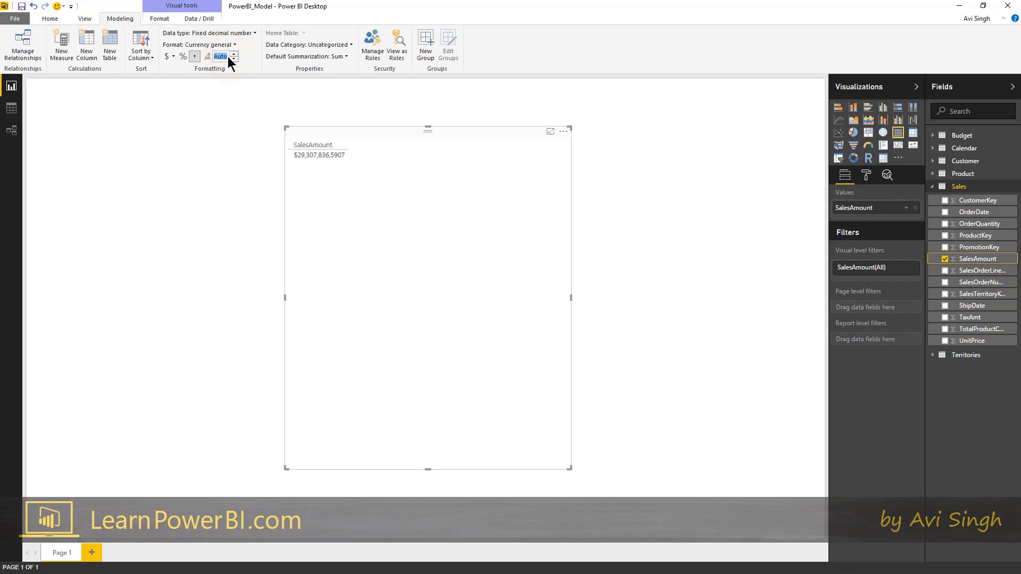
pyautogui.click(207, 55)
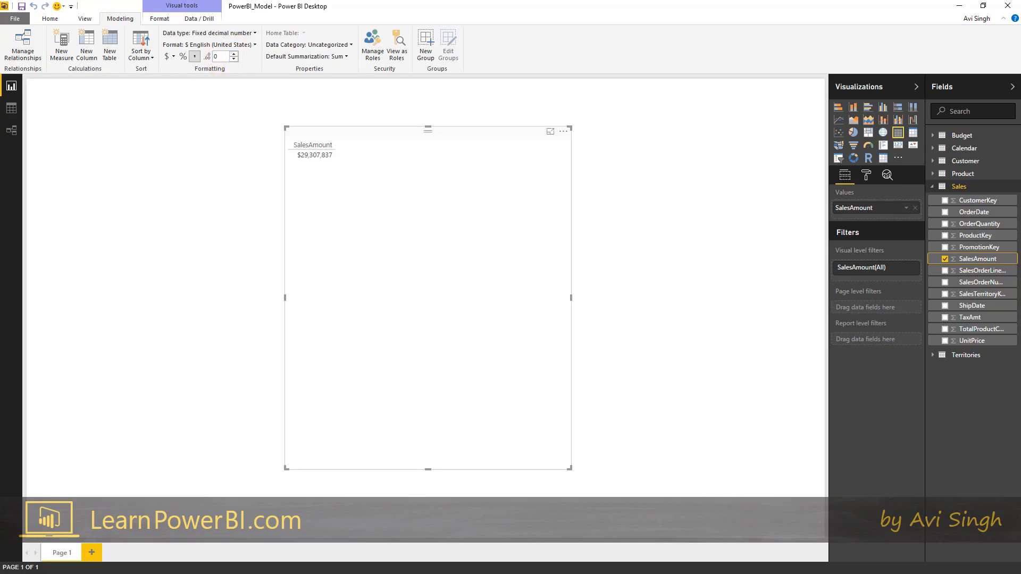
# Step: Enlarge the table visual's text size in the General formatting options
pyautogui.click(866, 175)
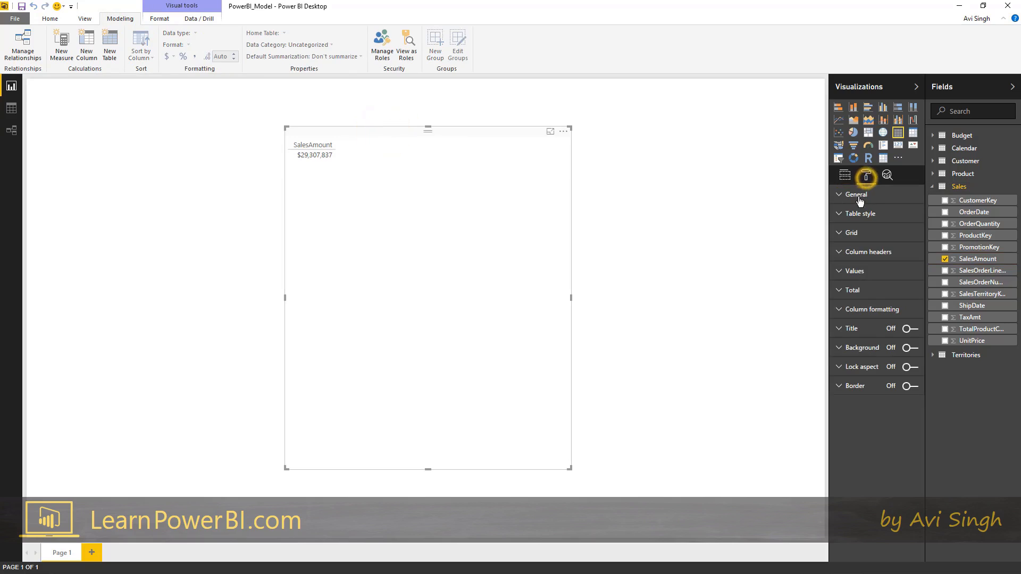
pyautogui.click(856, 194)
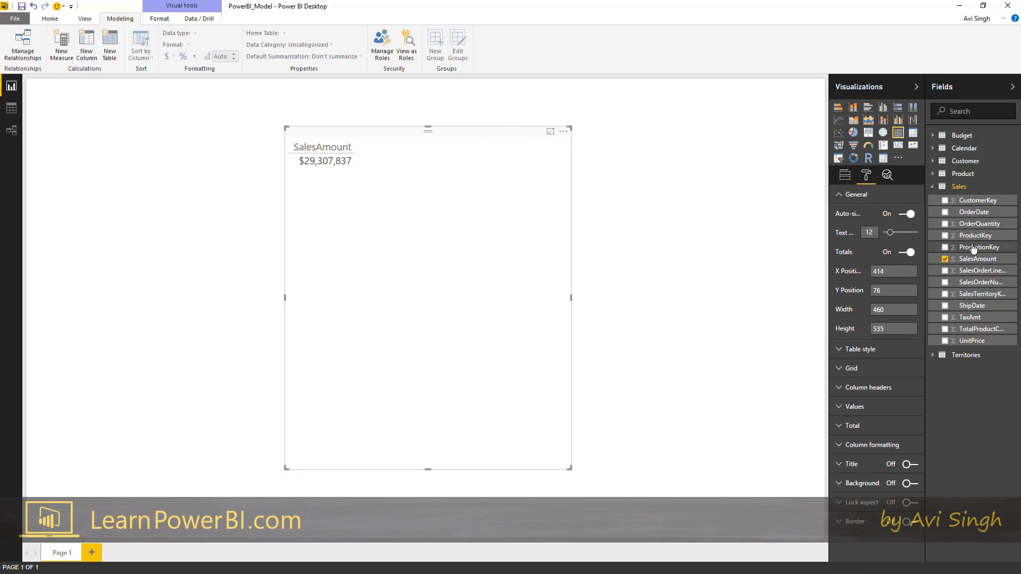
pyautogui.click(844, 174)
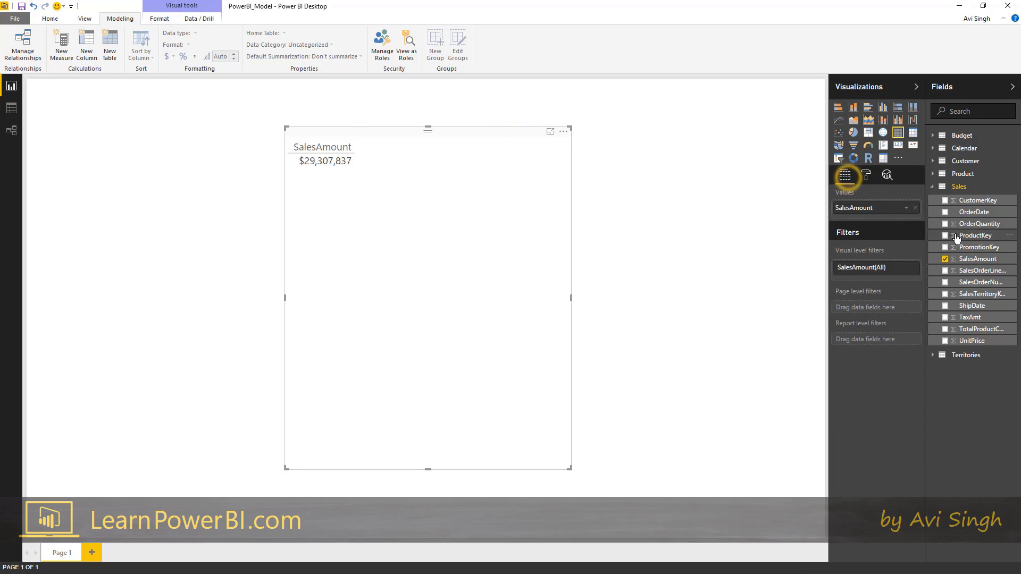
# Step: Add ProductKey to the table and sort the product keys ascending
pyautogui.click(944, 235)
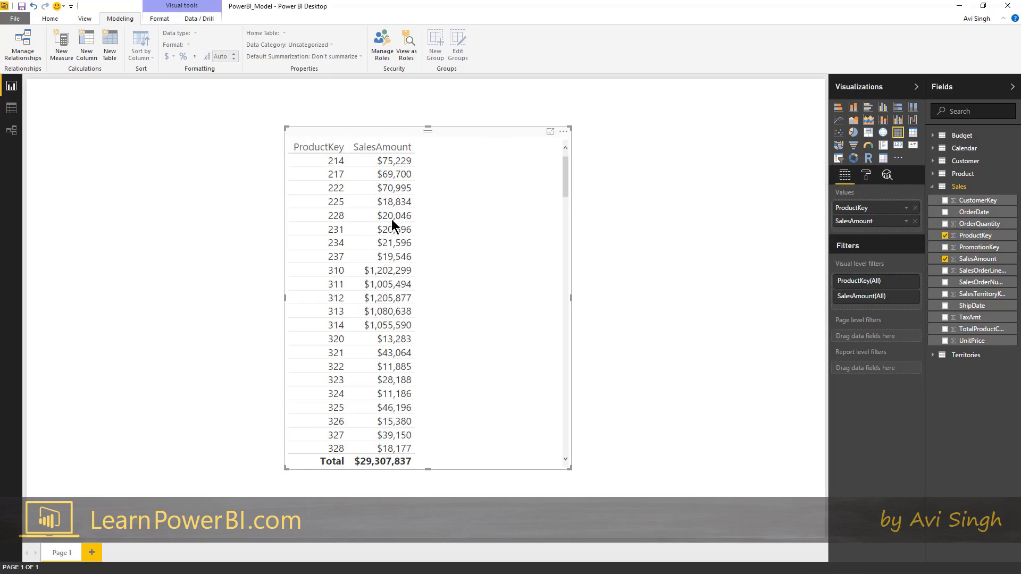
pyautogui.moveTo(394, 153)
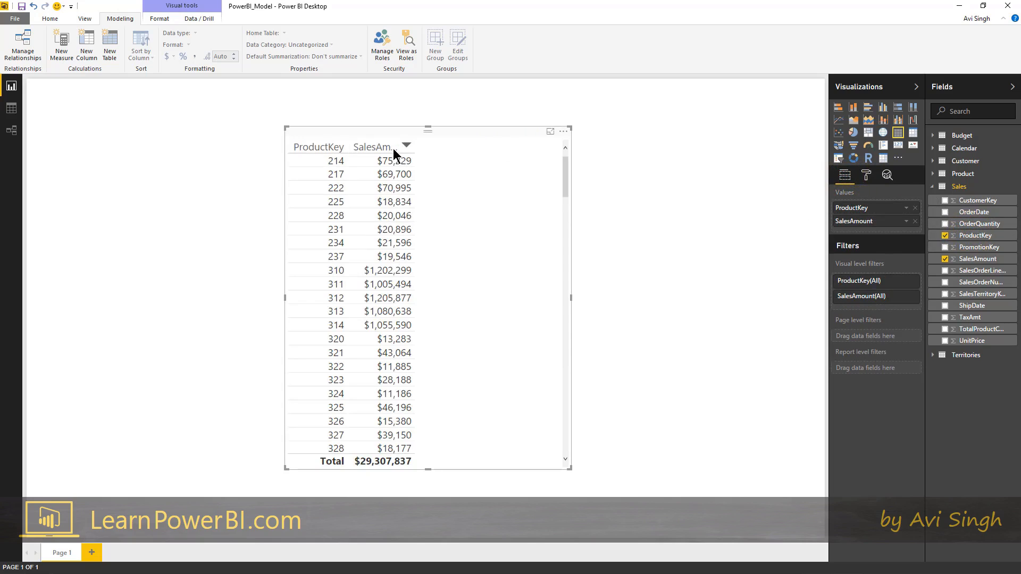
pyautogui.click(383, 147)
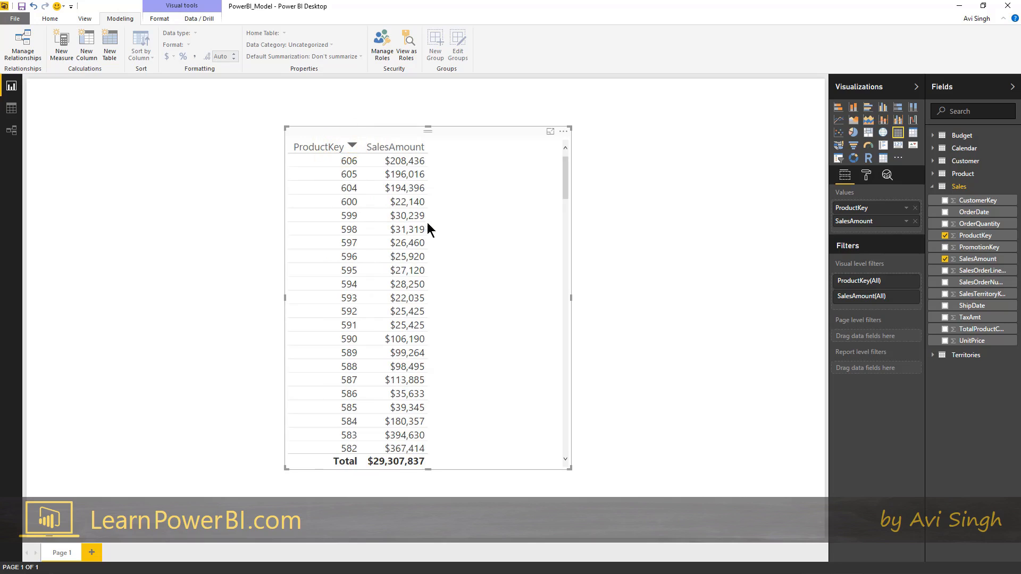
pyautogui.click(318, 147)
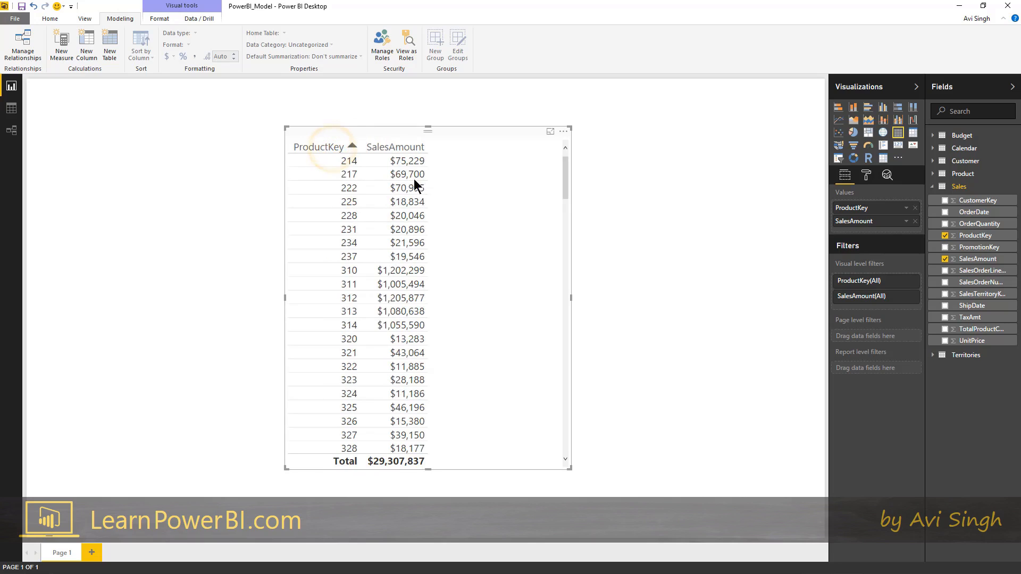
pyautogui.moveTo(436, 200)
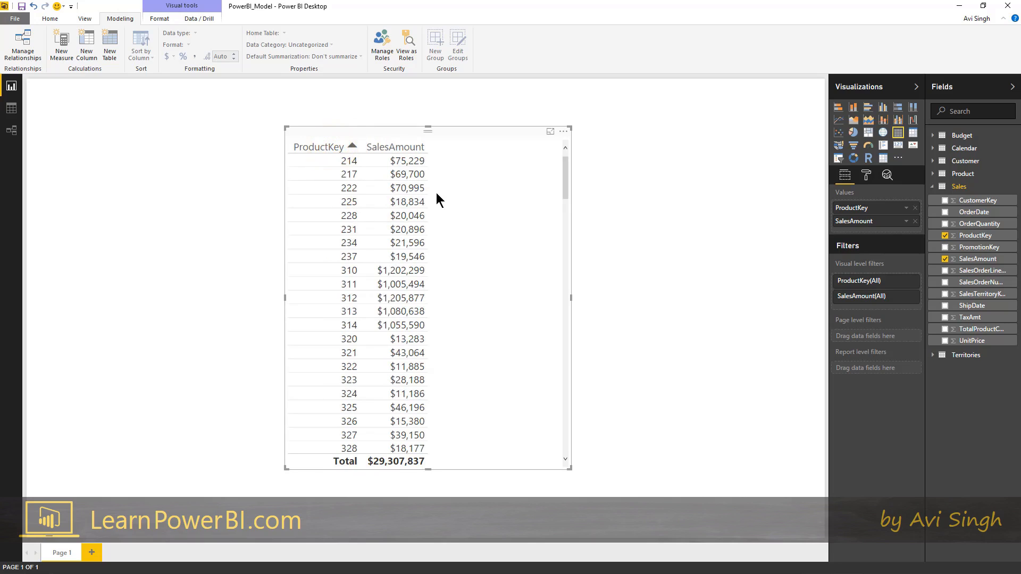